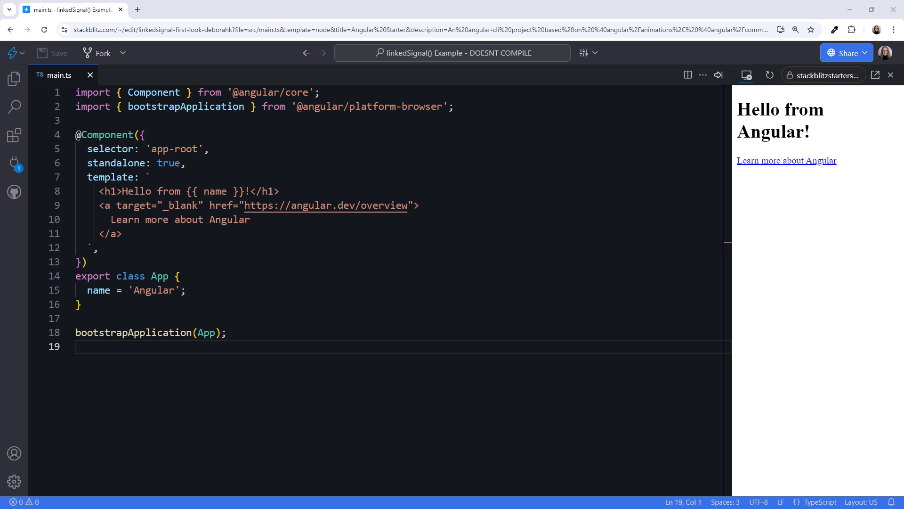
- Export a Product interface with name and price, and add selectedProduct = signal<Product | null>(null)
{"action": "type", "text": "export interface Product {"}
{"action": "type", "text": "price: number;"}
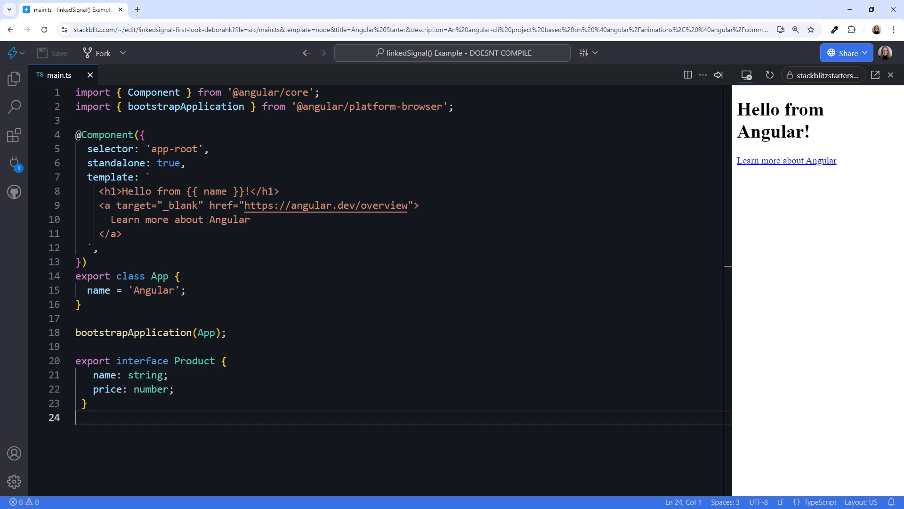
{"action": "type", "text": "selectedProduct = signal<Product | null>(null);"}
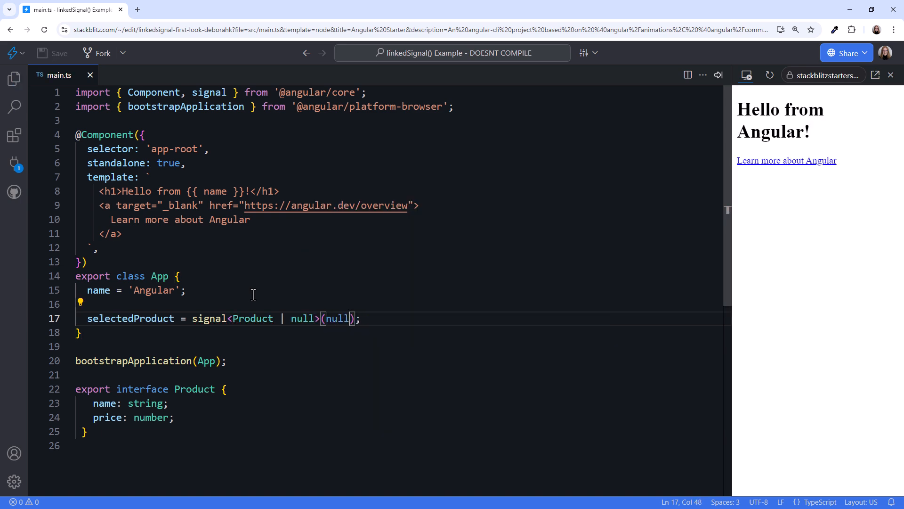
- Add a computed price returning the selected product's price, or 0 if none
{"action": "type", "text": "price"}
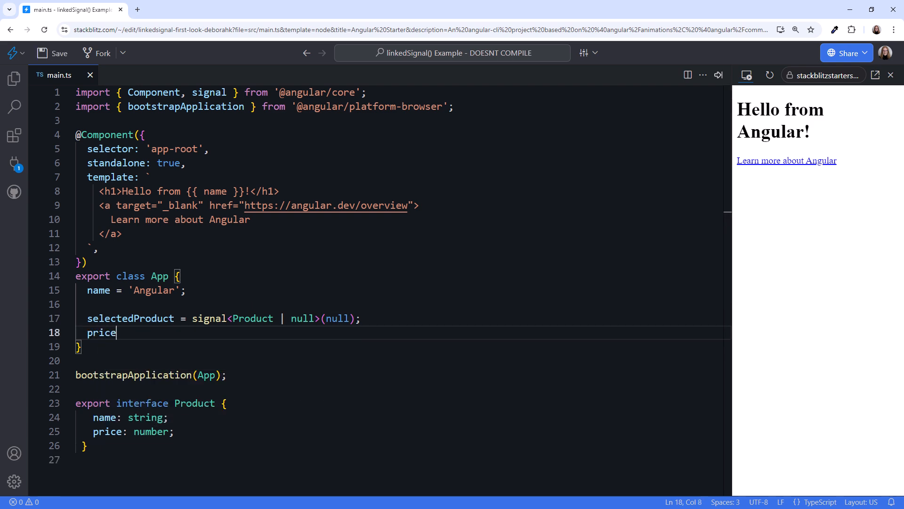
{"action": "type", "text": "= computed(() => this.selectedProduct()?);"}
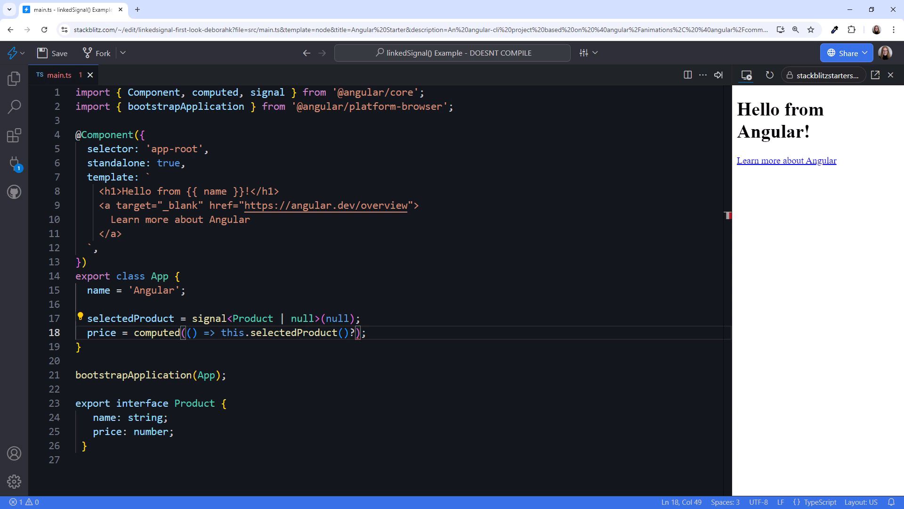
{"action": "type", "text": ".price"}
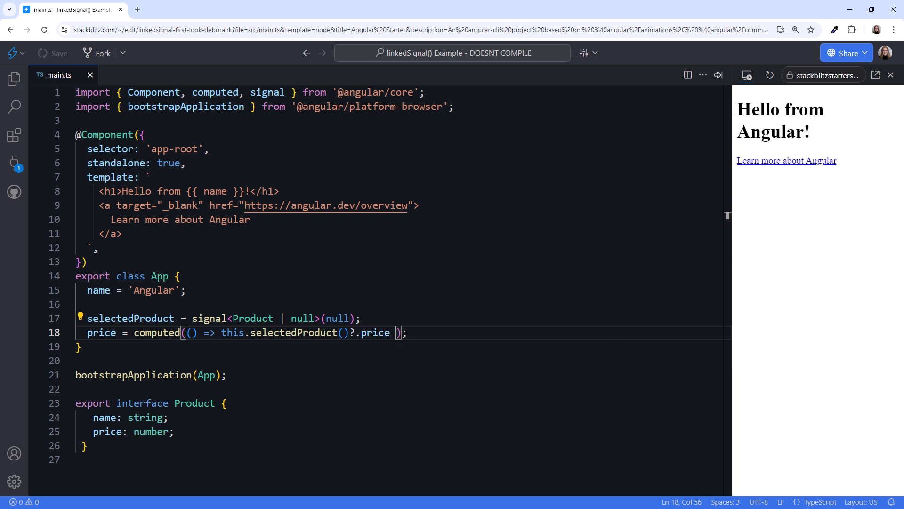
{"action": "type", "text": "??"}
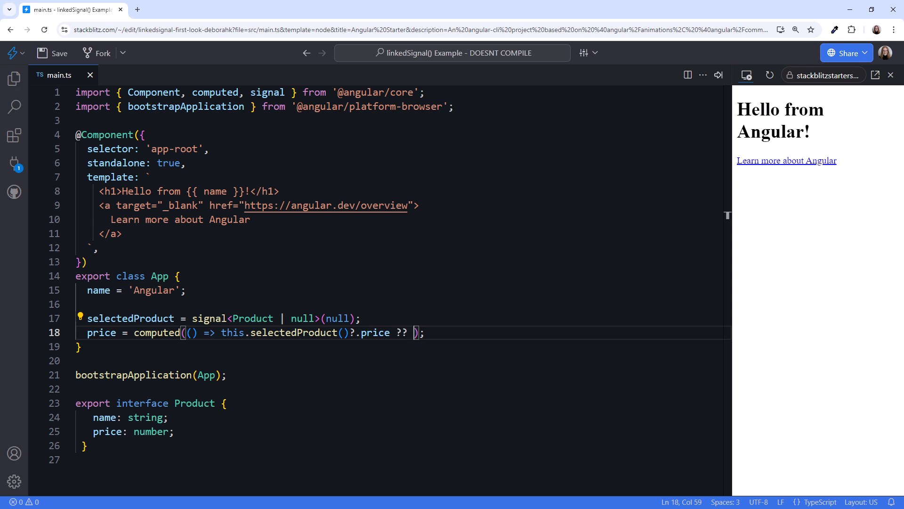
{"action": "type", "text": "0"}
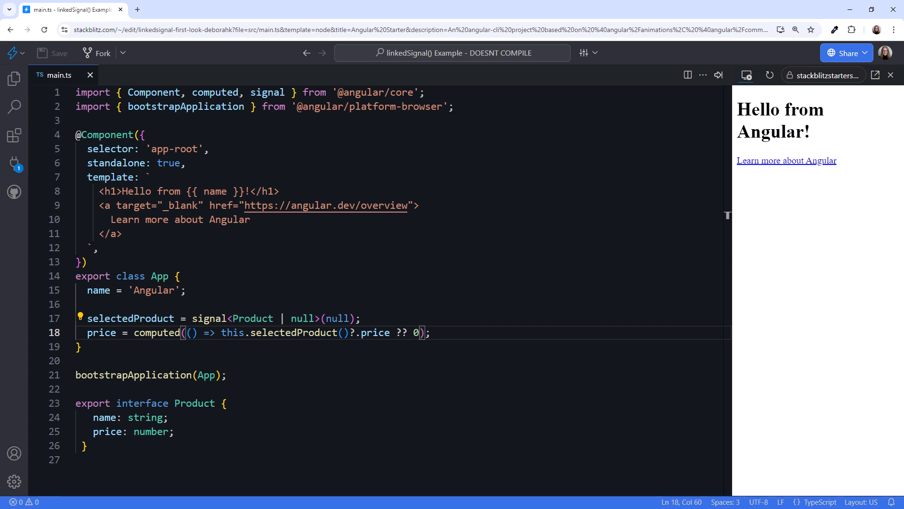
- Add quantity = signal(1) and an onQuantityChanged method that sets it
{"action": "type", "text": "q"}
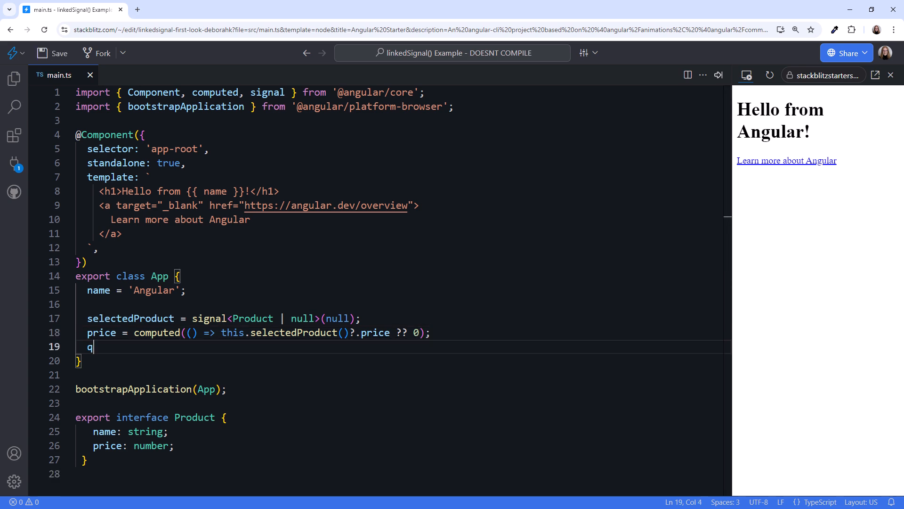
{"action": "type", "text": "uantity = signal(1);"}
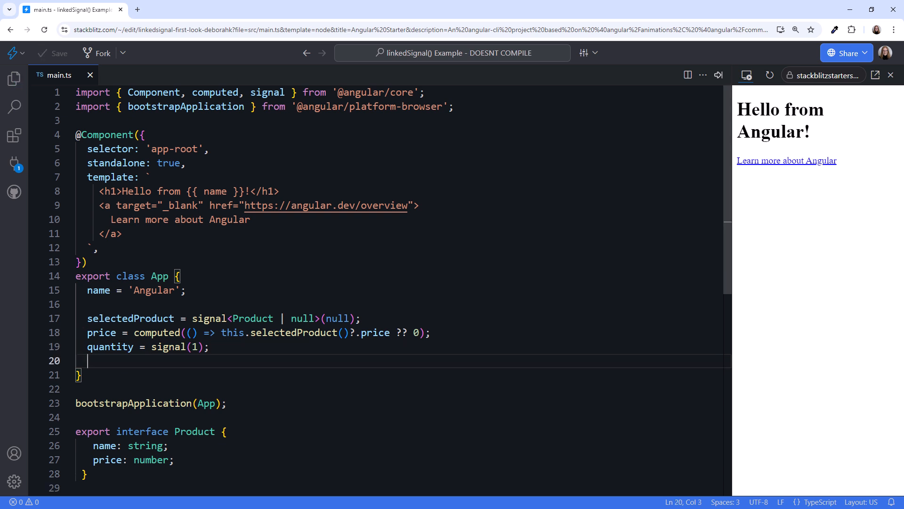
{"action": "key", "text": "enter"}
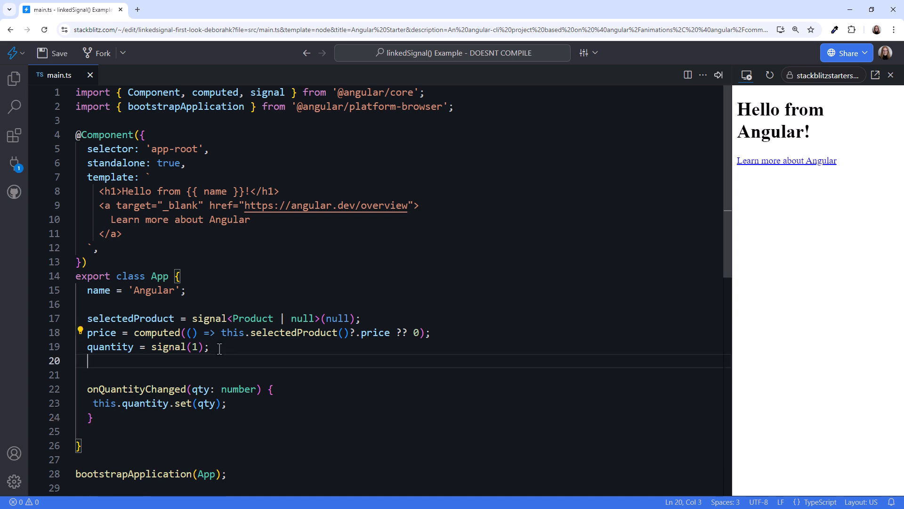
- Add total = computed(() => this.quantity() * this.price()) to App
{"action": "type", "text": "total ="}
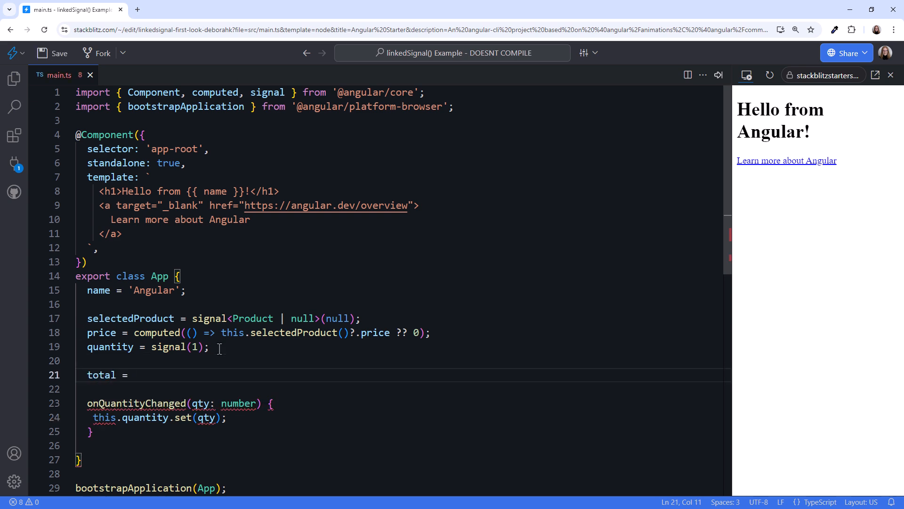
{"action": "type", "text": "computed(() => this.quantity() );"}
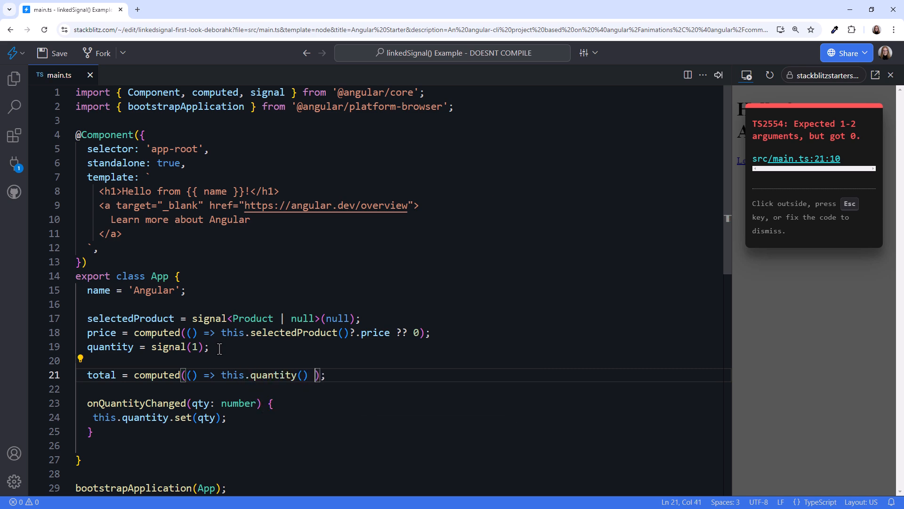
{"action": "type", "text": "* this.price("}
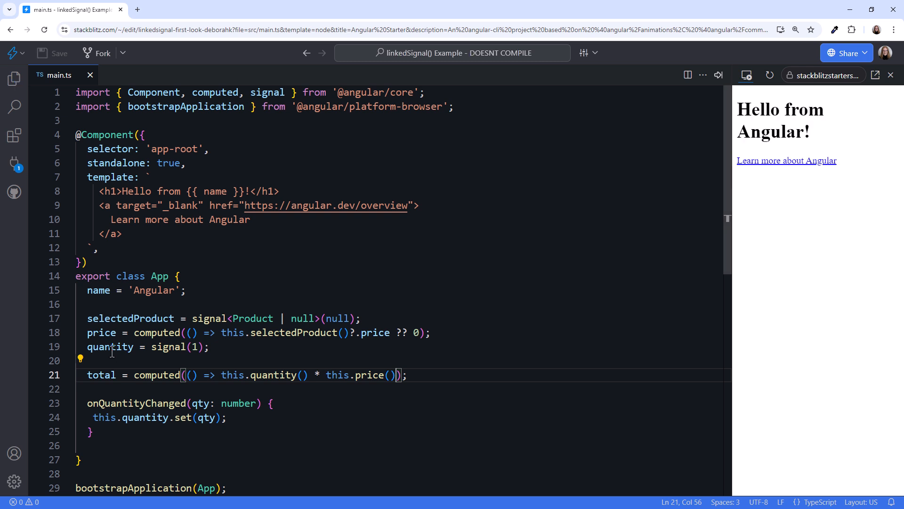
{"action": "mouse_move", "coordinate": [111, 347]}
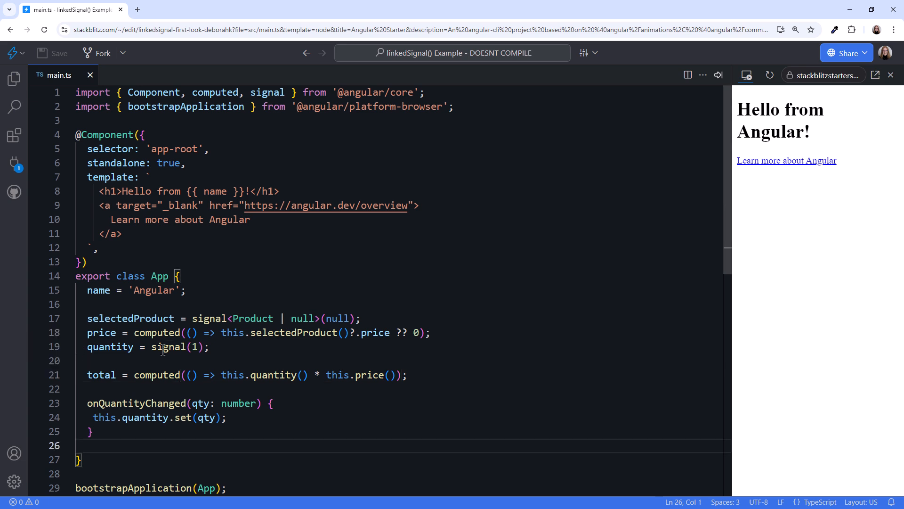
- Change quantity to computed(() => 1), triggering the 'set does not exist' error
{"action": "type", "text": "computed"}
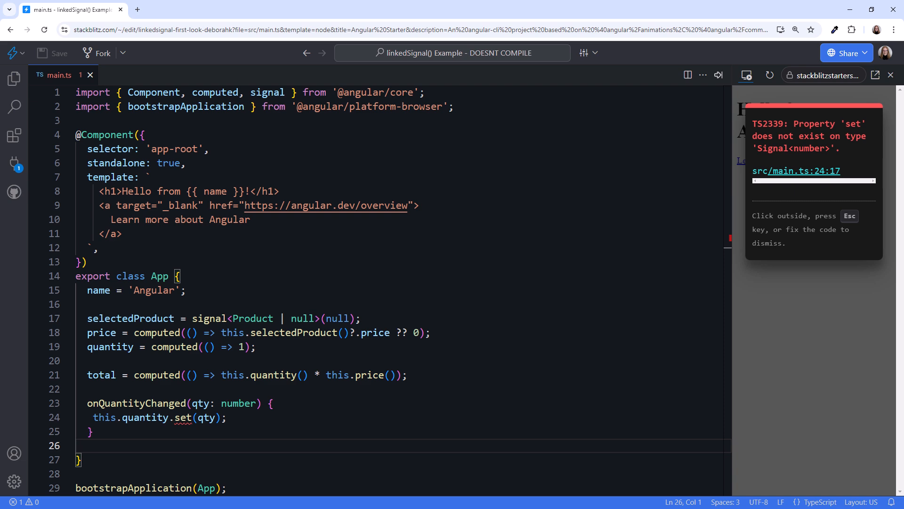
- Replace quantity's computed with linkedSignal({ source: this.selectedProduct })
{"action": "left_click_drag", "start_coordinate": [152, 347], "coordinate": [251, 347]}
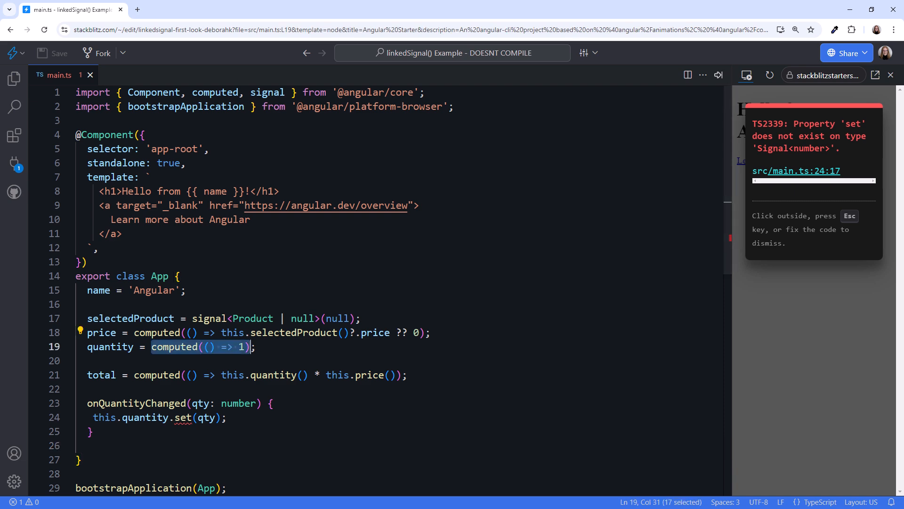
{"action": "type", "text": "linkedSi;"}
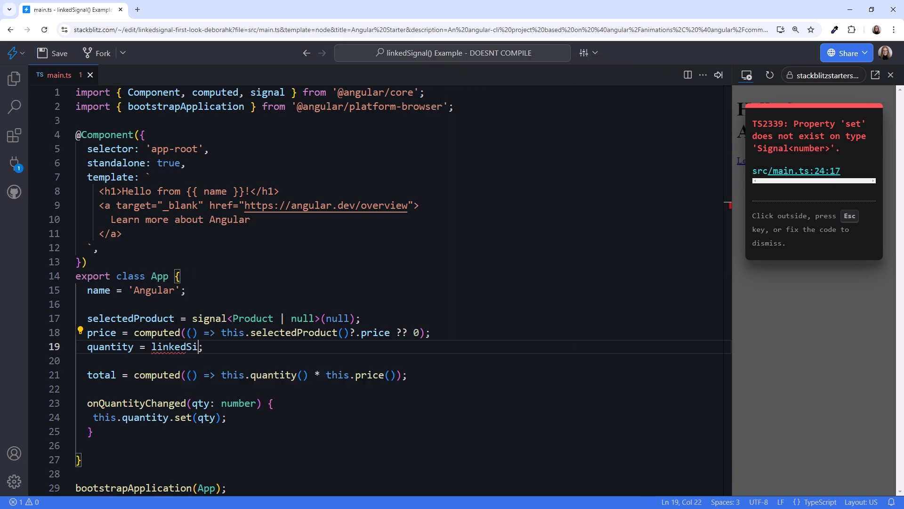
{"action": "type", "text": "gnal()"}
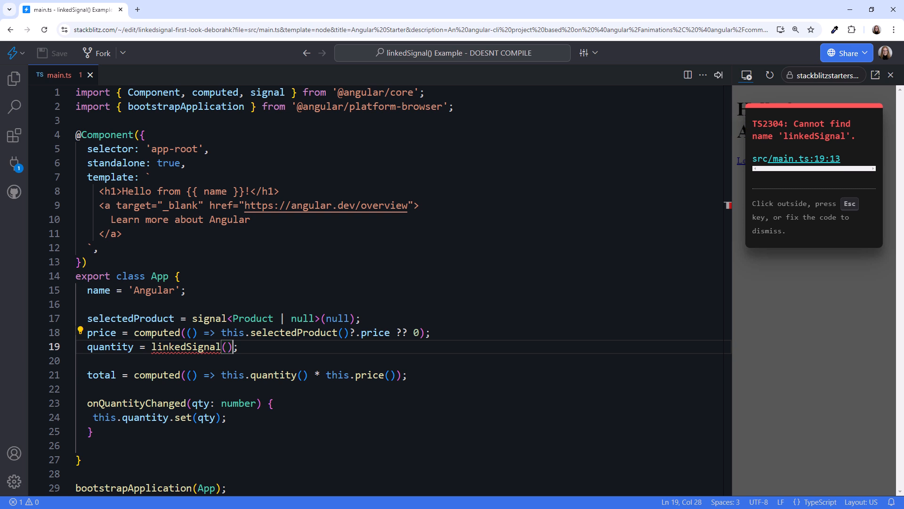
{"action": "type", "text": "{"}
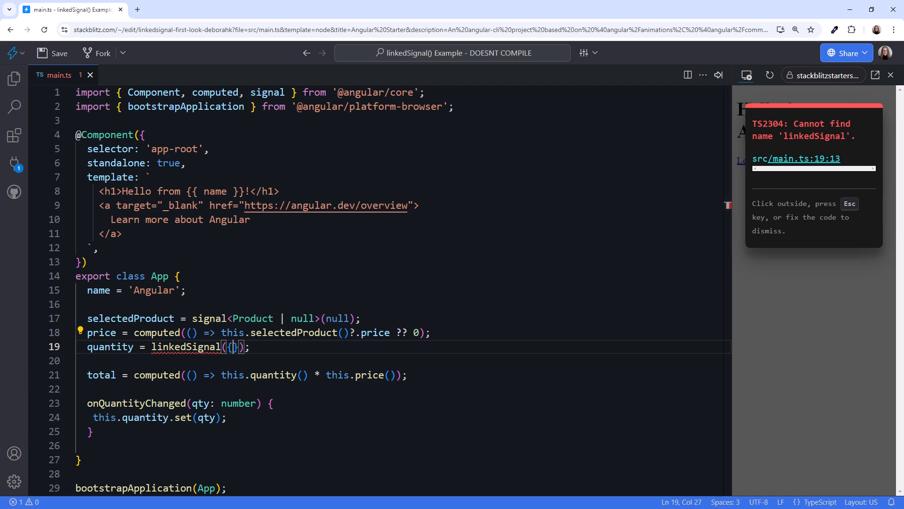
{"action": "type", "text": "source:"}
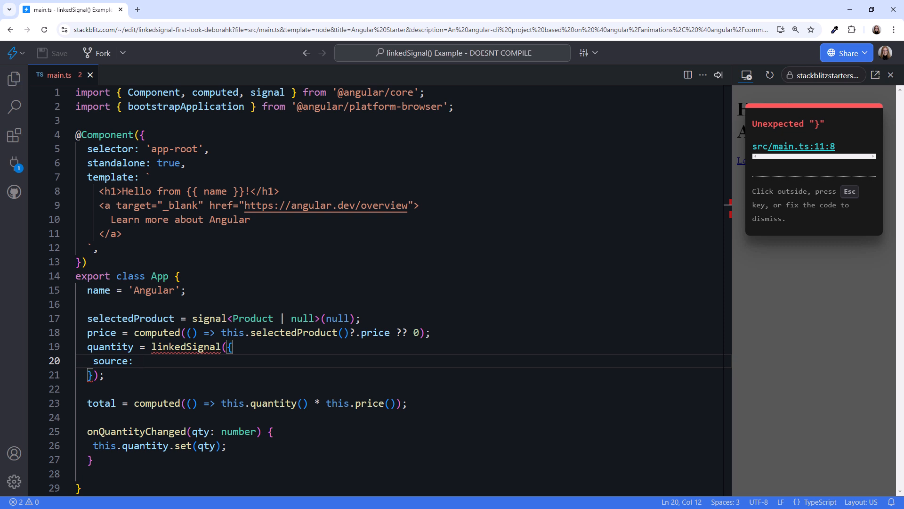
{"action": "type", "text": "t"}
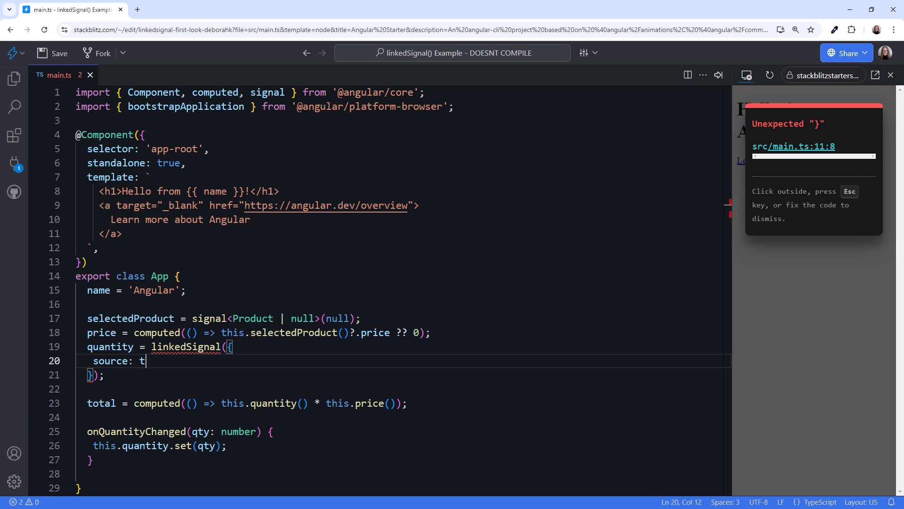
{"action": "type", "text": "his.selectedProduct,"}
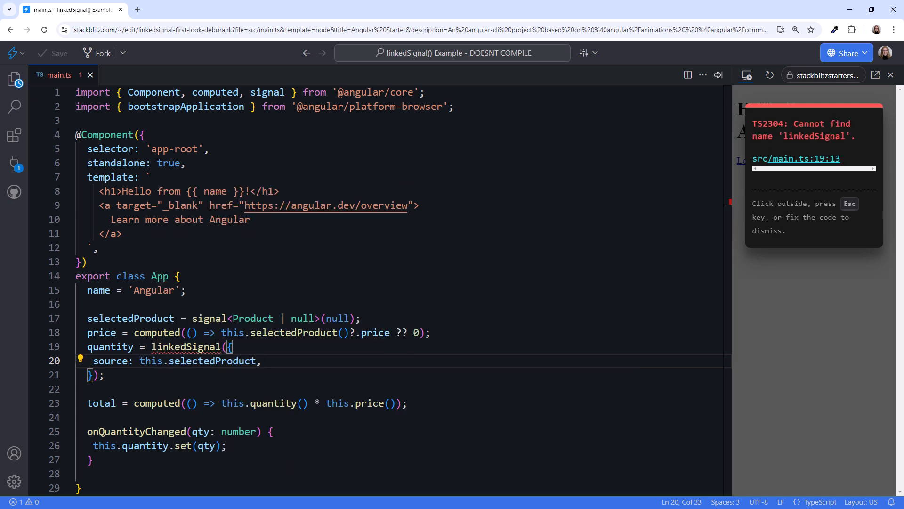
{"action": "type", "text": "computation:"}
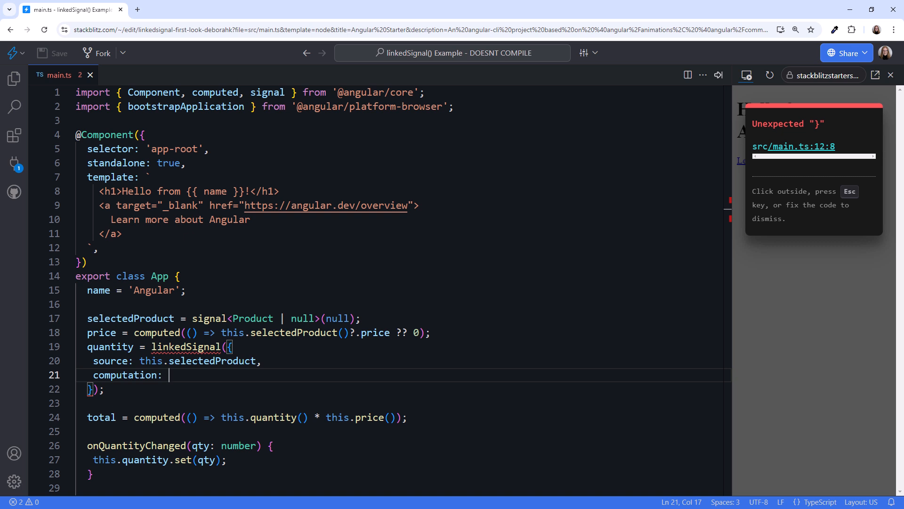
{"action": "type", "text": "() => 1"}
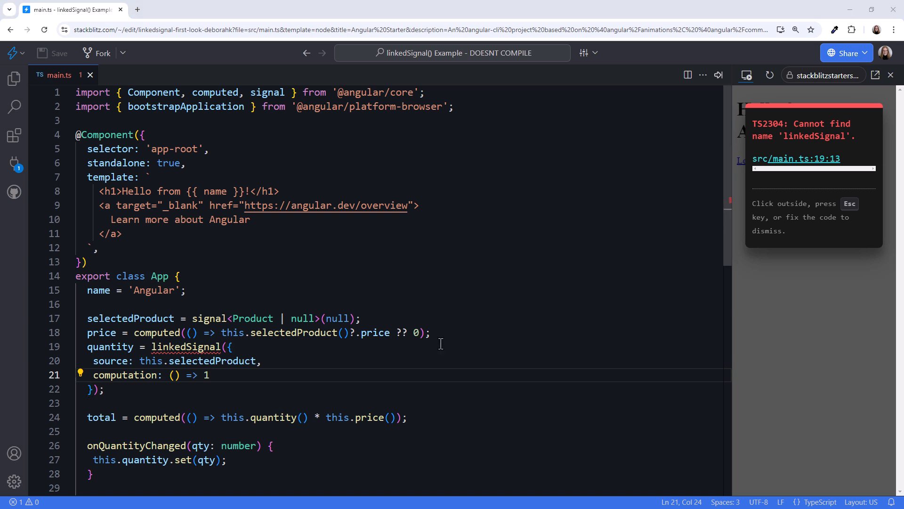
{"action": "type", "text": "products = linkedSignal(toSignal(this.http.get('www.mysite.com/data')));"}
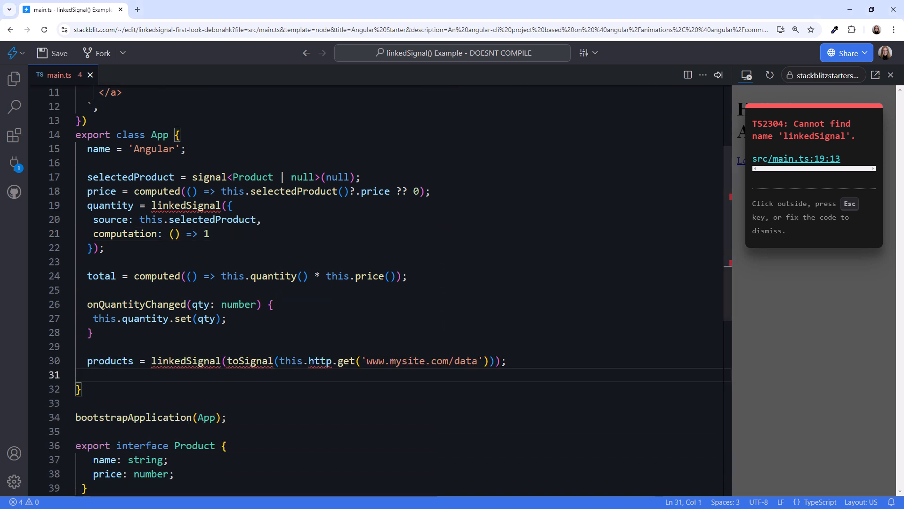